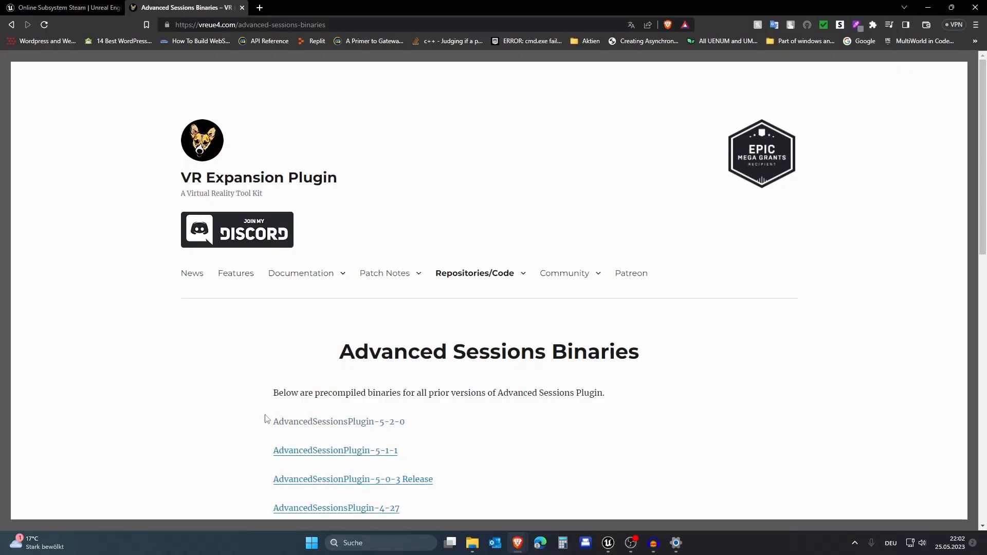
{"action": "mouse_move", "coordinate": [160, 388]}
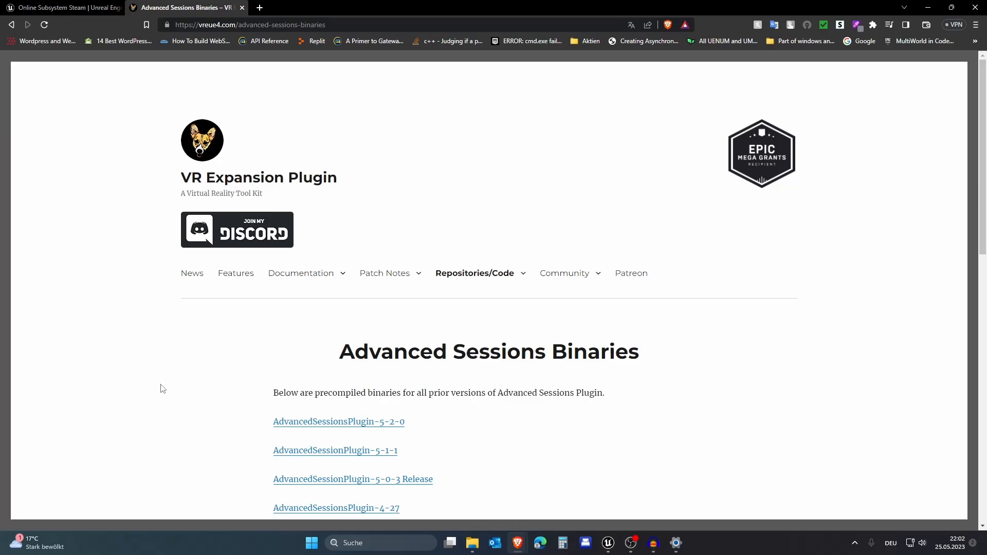
{"action": "mouse_move", "coordinate": [395, 318]}
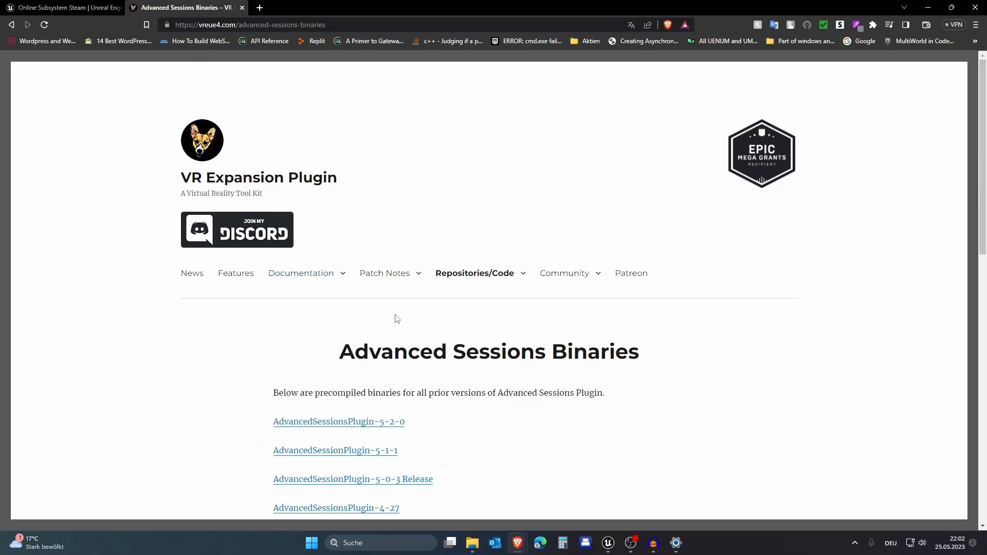
Step: Create a Plugins folder in Project_TUTORIAL and extract AdvancedSessions-5-2-0.zip into it
{"action": "scroll", "scroll_direction": "down", "scroll_amount": 3}
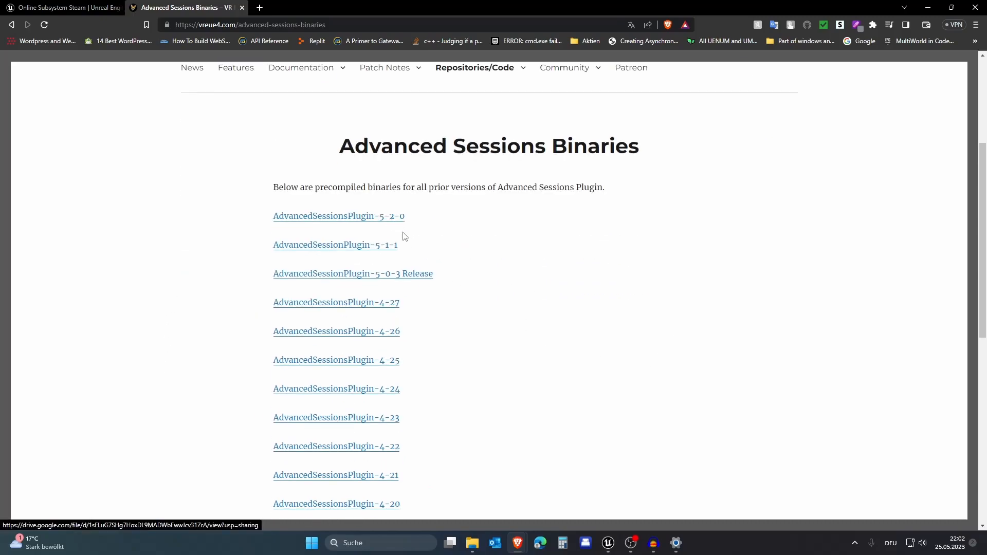
{"action": "mouse_move", "coordinate": [360, 220]}
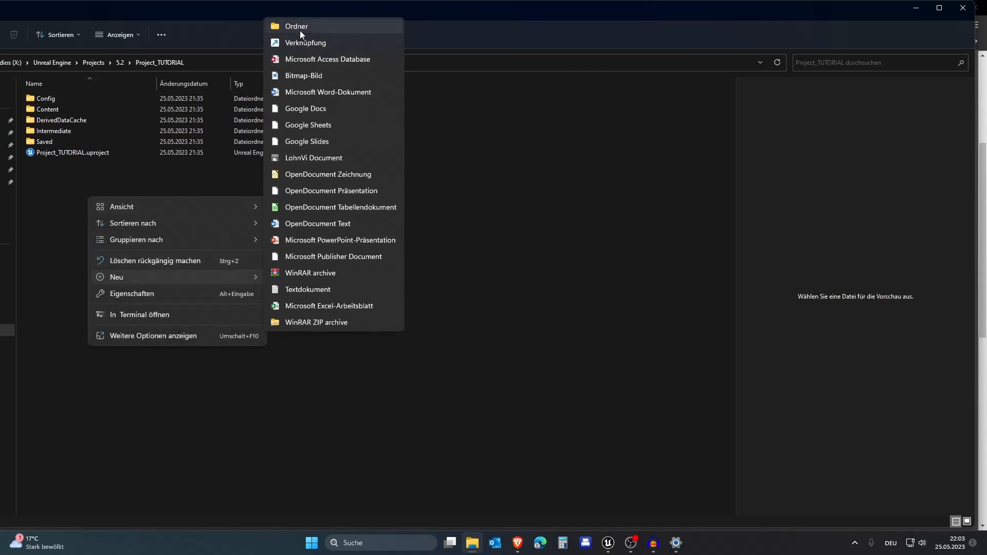
{"action": "left_click", "coordinate": [296, 26]}
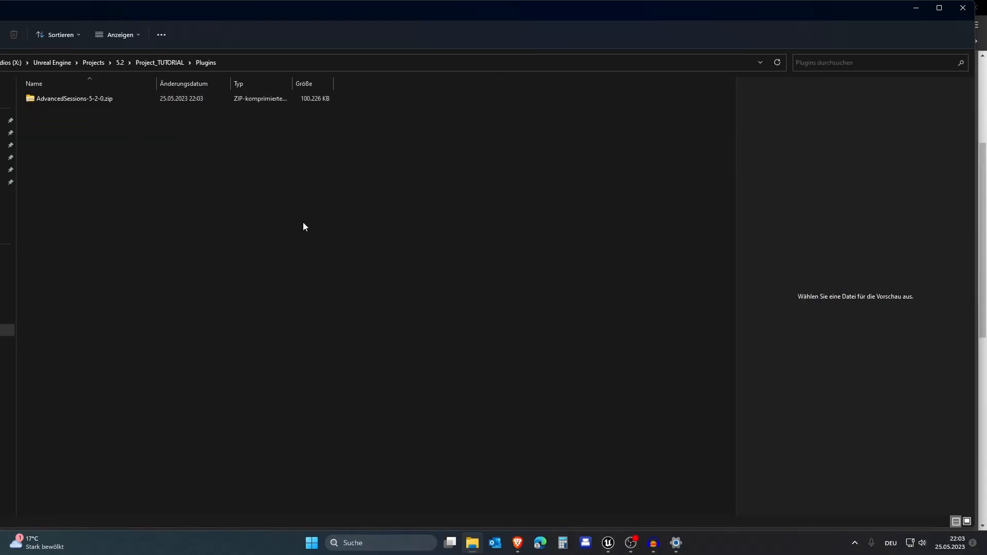
{"action": "left_click", "coordinate": [74, 99]}
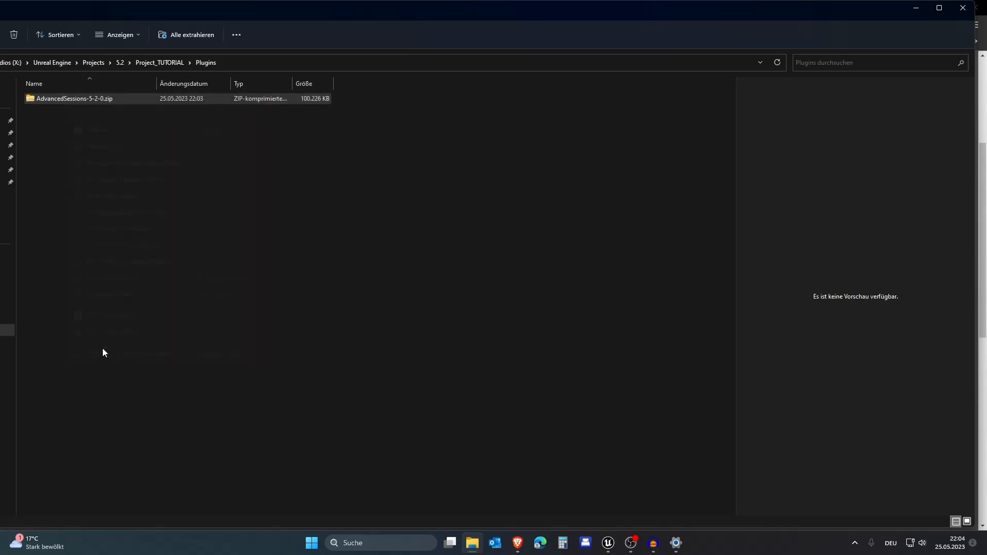
{"action": "left_click", "coordinate": [191, 35]}
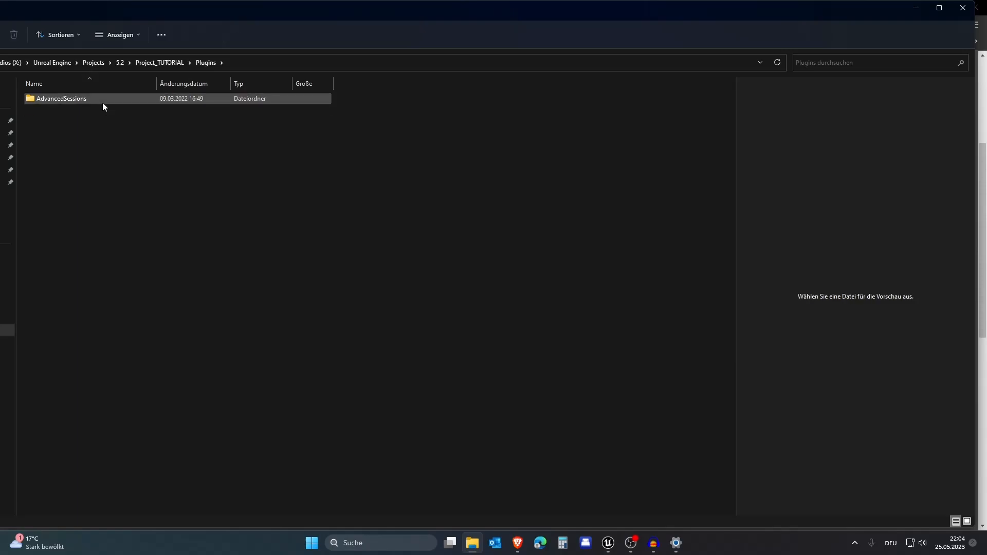
{"action": "mouse_move", "coordinate": [100, 100]}
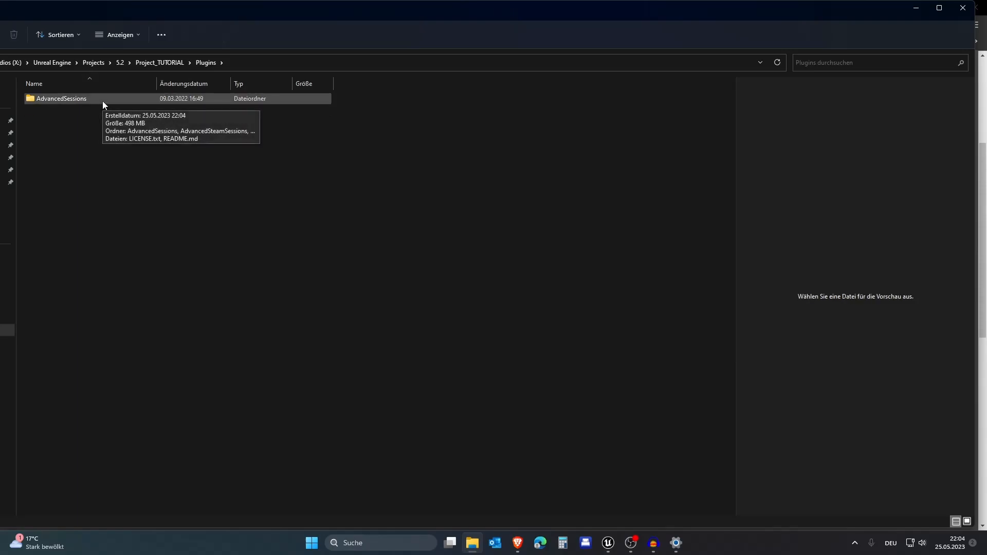
Step: Inspect the extracted AdvancedSessions folder, then return to Project_TUTORIAL
{"action": "double_click", "coordinate": [61, 99]}
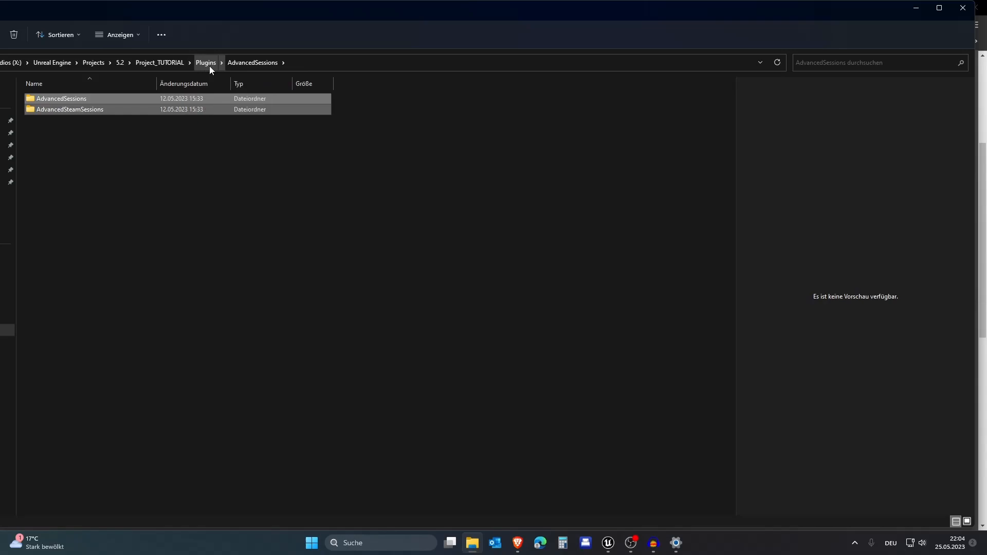
{"action": "left_click", "coordinate": [160, 62]}
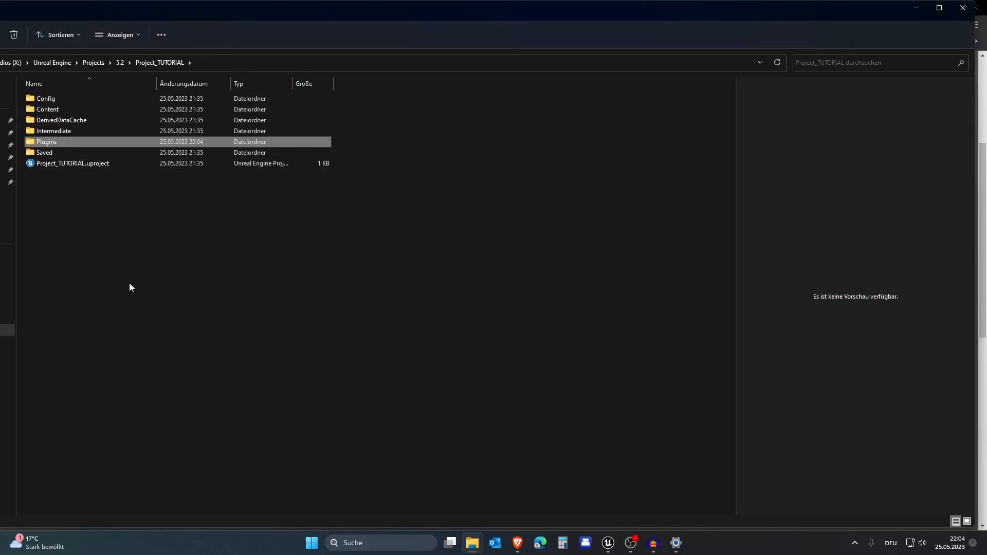
Step: Open DefaultEngine.ini from the project's Config folder for editing
{"action": "double_click", "coordinate": [45, 141]}
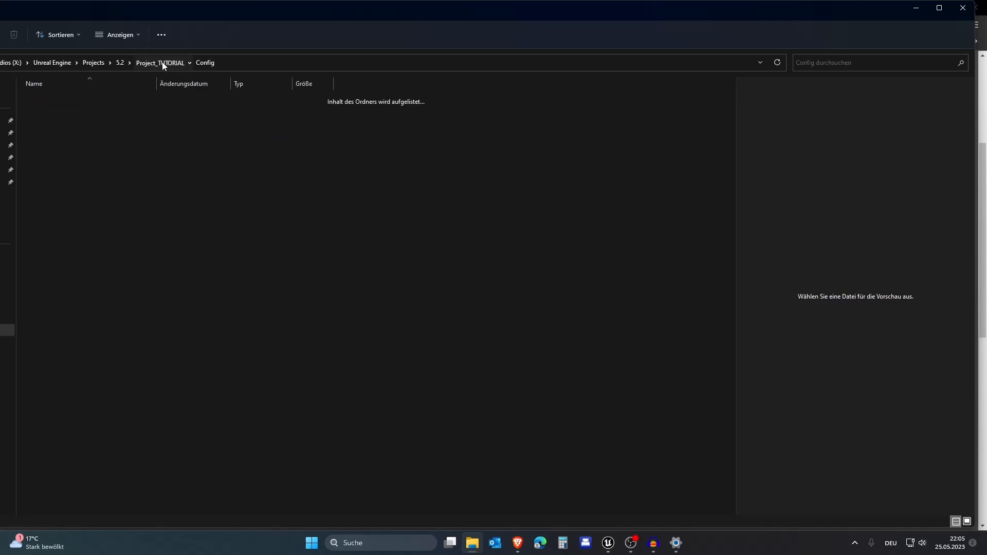
{"action": "left_click", "coordinate": [160, 63]}
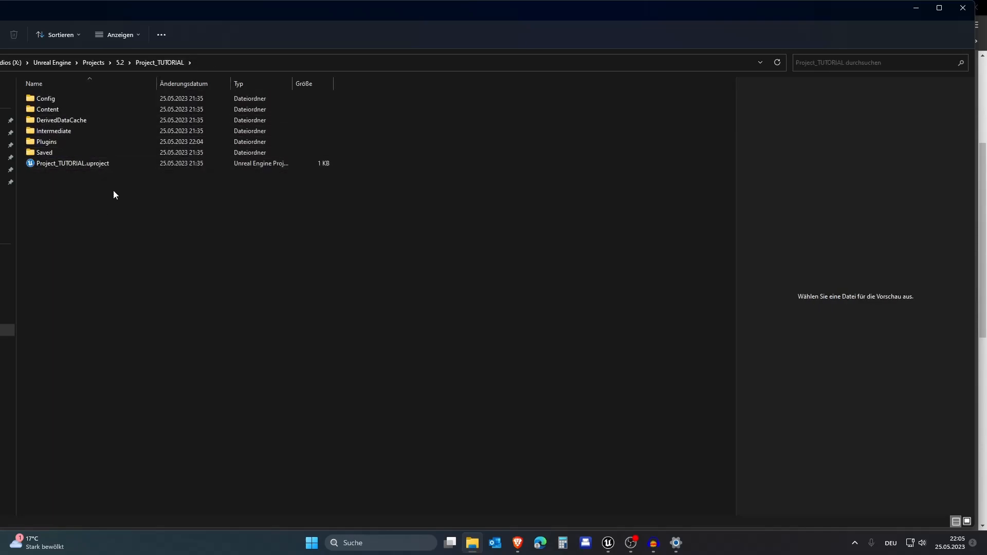
{"action": "double_click", "coordinate": [44, 98]}
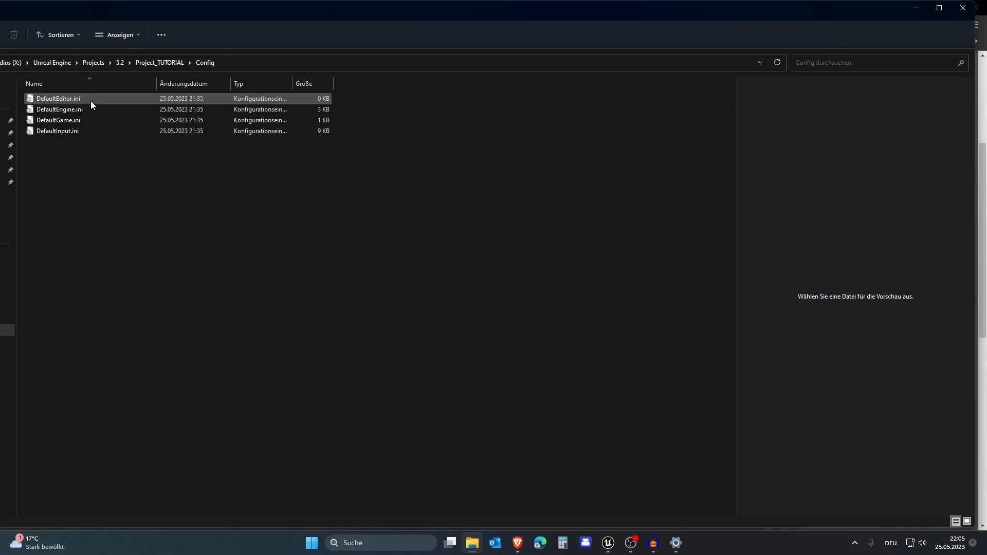
{"action": "double_click", "coordinate": [59, 109]}
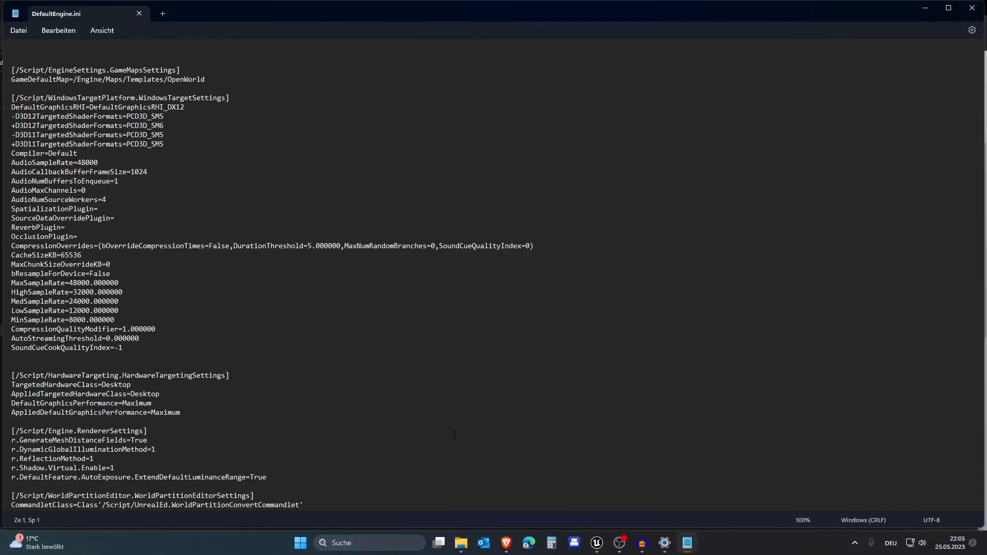
{"action": "mouse_move", "coordinate": [445, 432]}
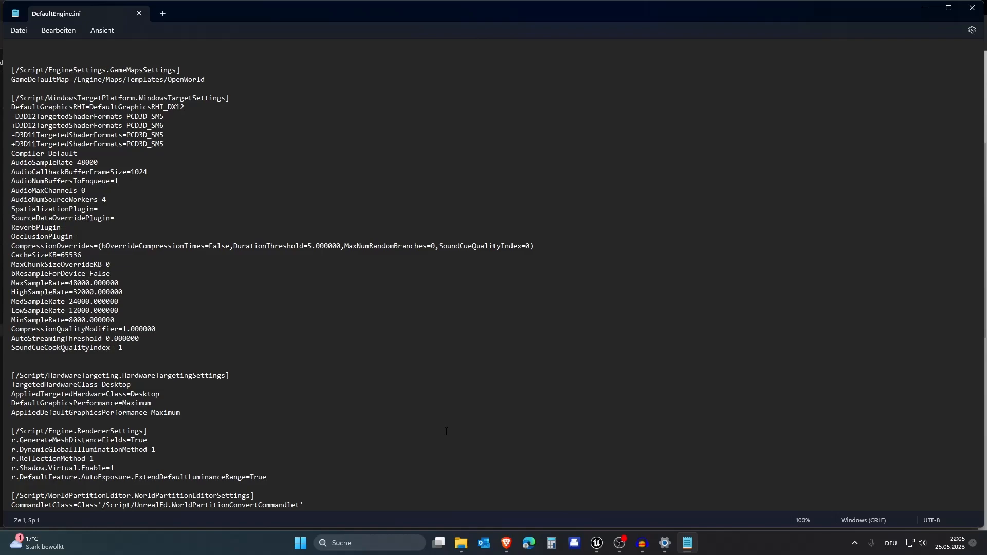
Step: Scroll through DefaultEngine.ini, then switch to the Online Subsystem Steam documentation in Brave
{"action": "scroll", "scroll_direction": "down", "scroll_amount": 3}
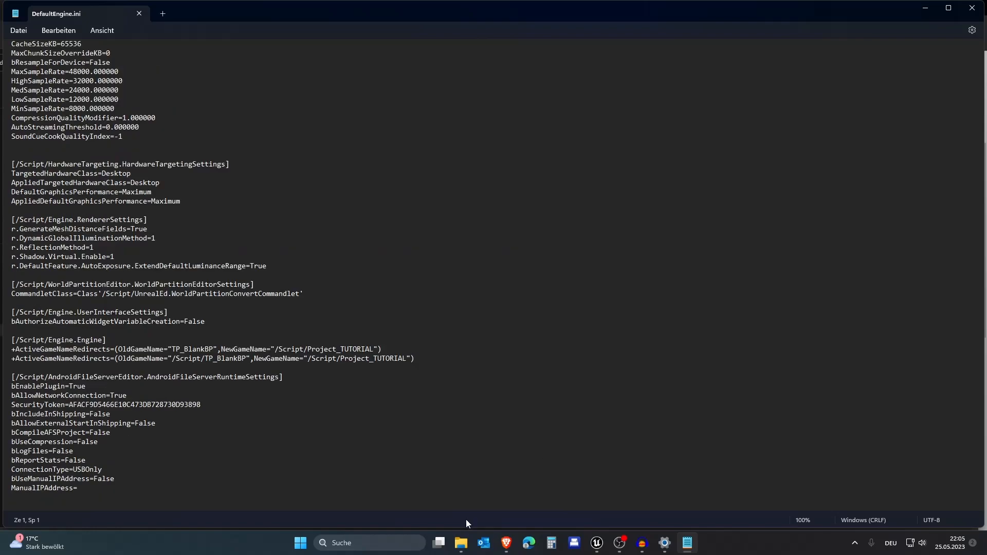
{"action": "mouse_move", "coordinate": [505, 543]}
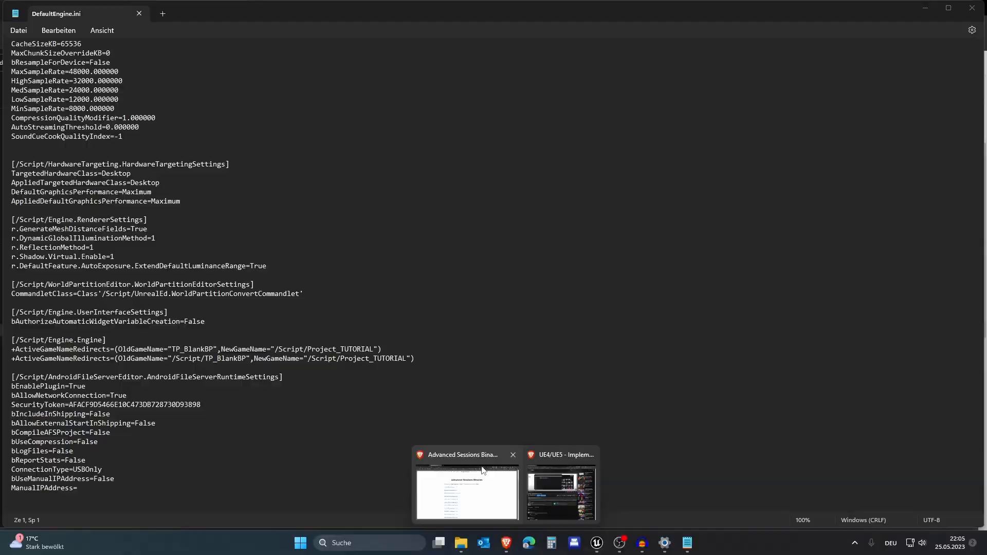
{"action": "left_click", "coordinate": [467, 494]}
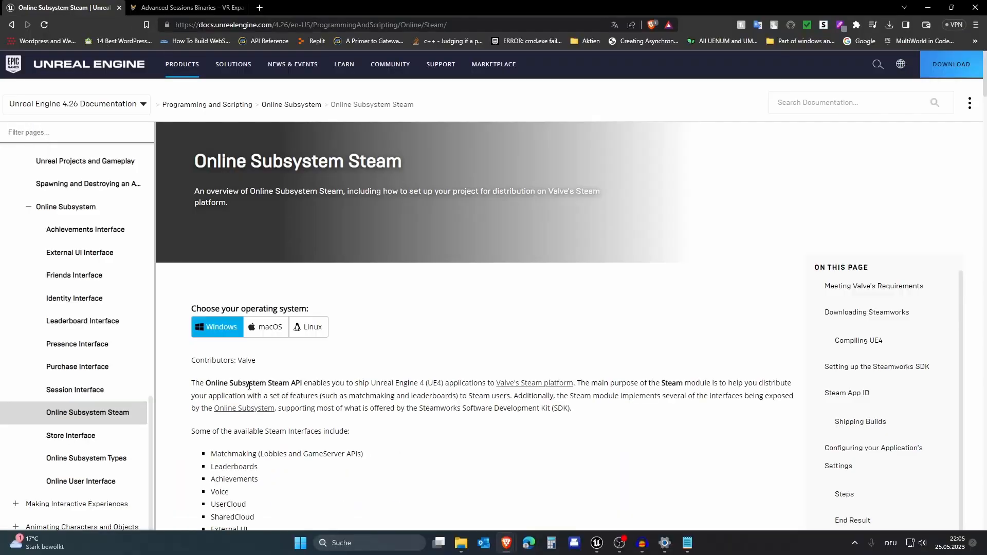
Step: Scroll to the Finished Settings DefaultEngine.ini block on the documentation page
{"action": "scroll", "scroll_direction": "down", "scroll_amount": 3}
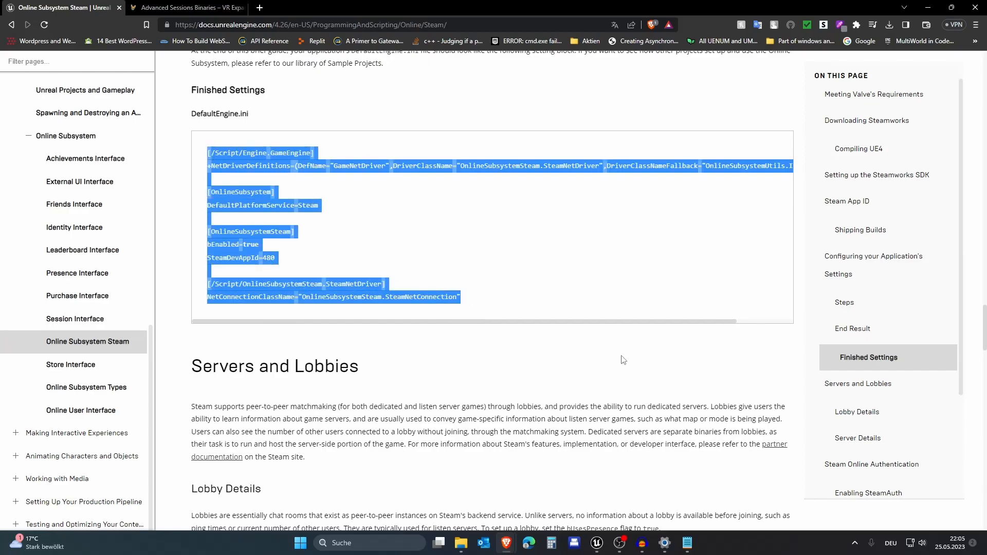
{"action": "mouse_move", "coordinate": [621, 493]}
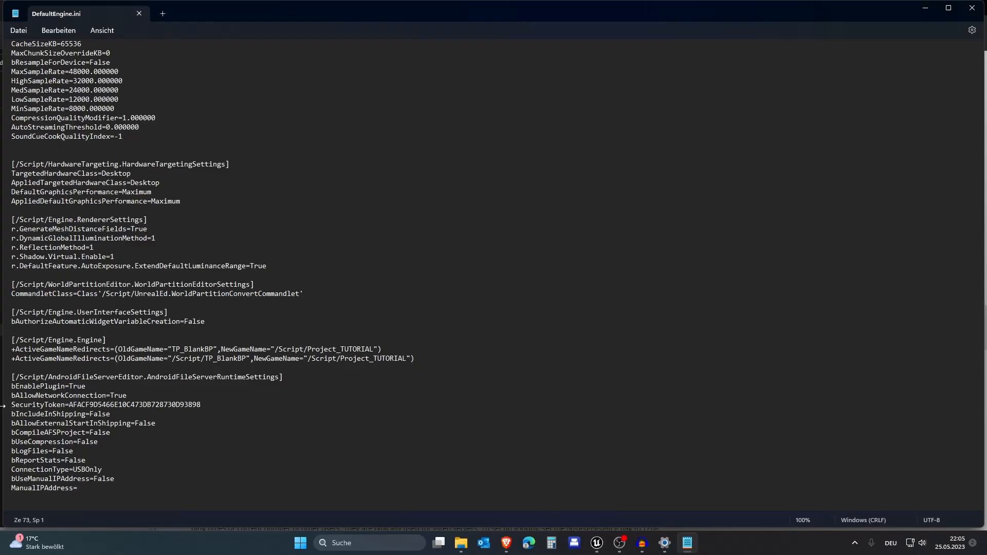
Step: Verify the OnlineSubsystemSteam section with SteamDevAppId=480 in DefaultEngine.ini
{"action": "scroll", "scroll_direction": "down", "scroll_amount": 3}
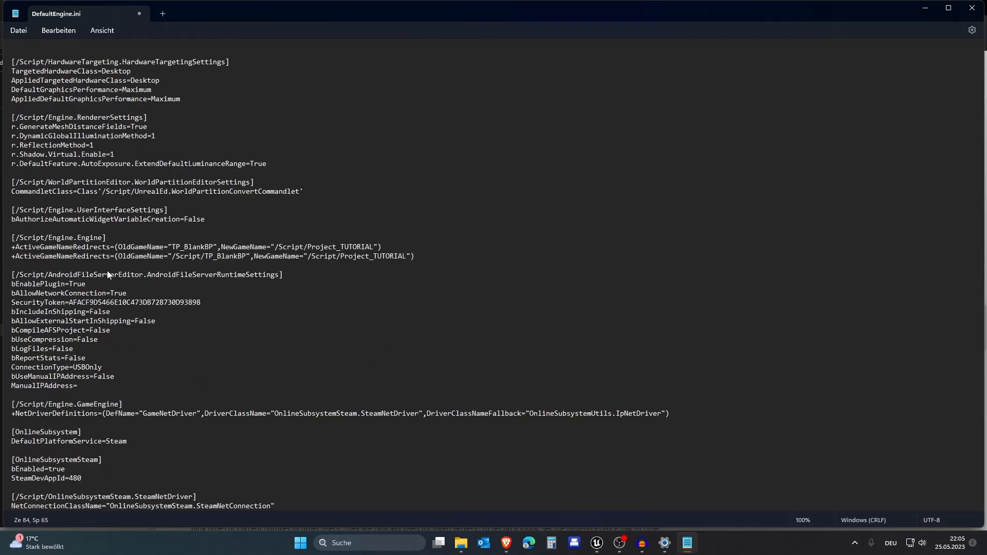
{"action": "left_click", "coordinate": [111, 311]}
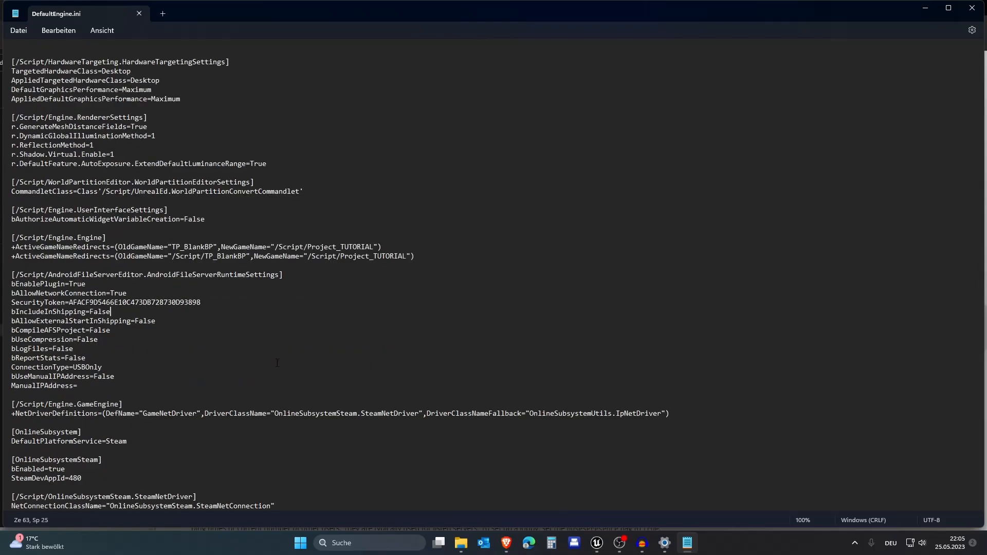
{"action": "double_click", "coordinate": [45, 478]}
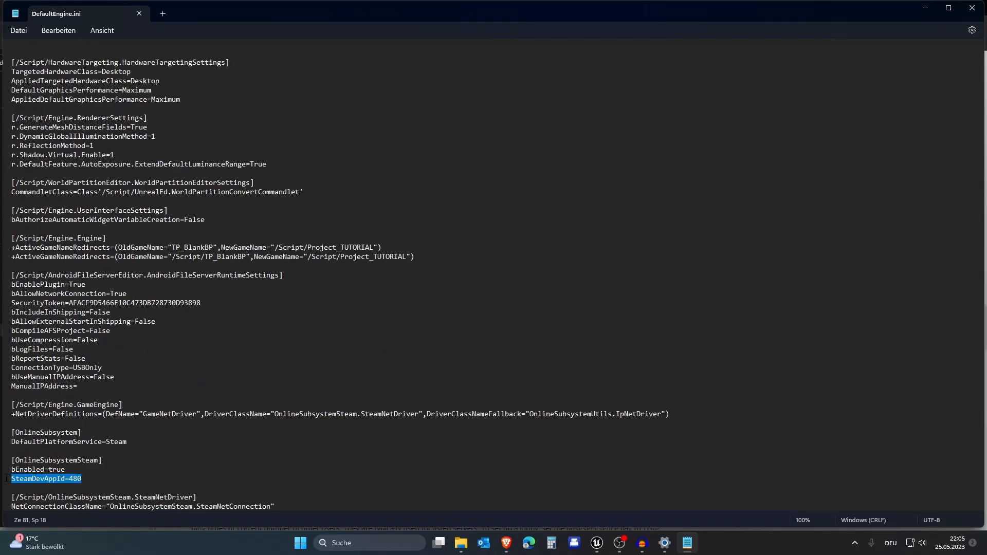
{"action": "left_click", "coordinate": [72, 478]}
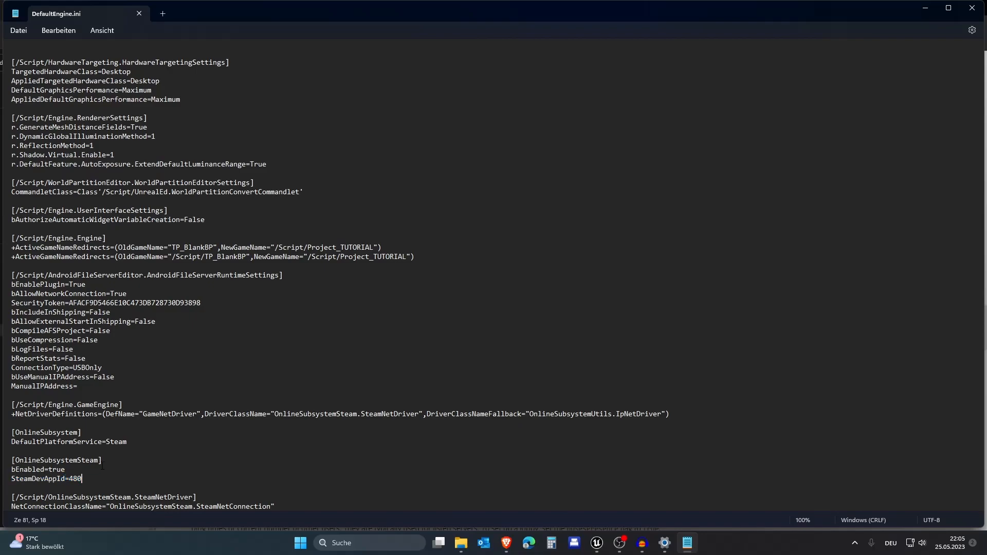
{"action": "double_click", "coordinate": [74, 478]}
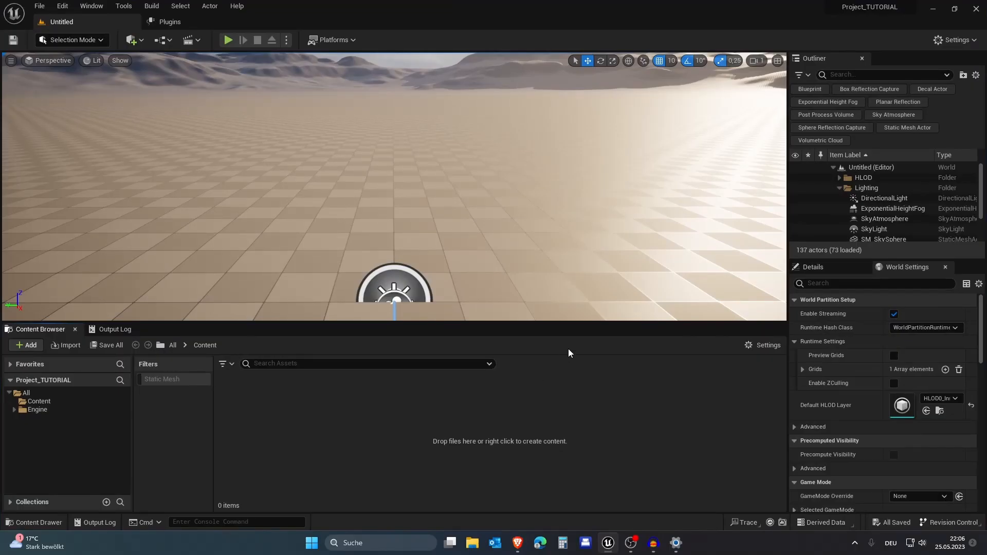
Step: Switch to Unreal Editor and bring the Plugins list to the front
{"action": "left_click", "coordinate": [180, 6]}
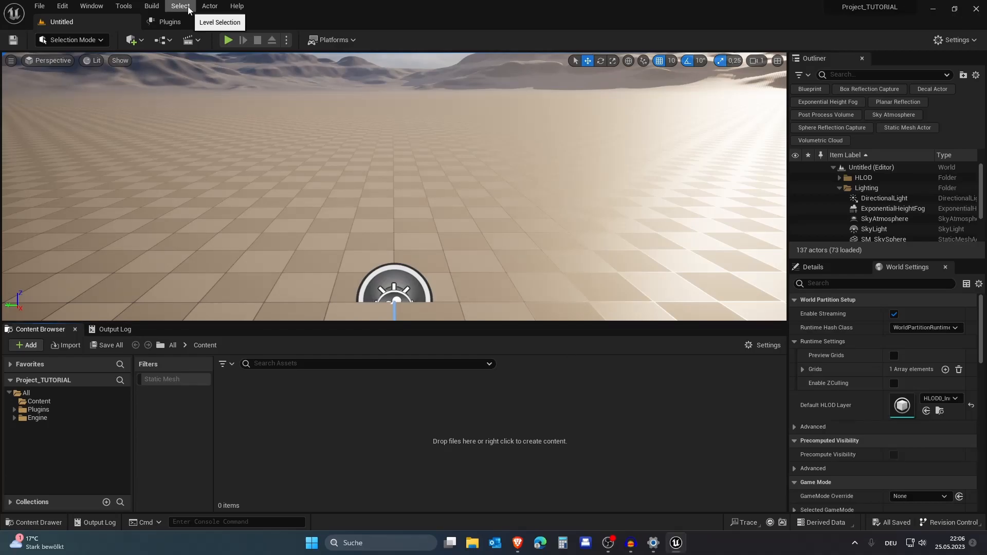
{"action": "left_click", "coordinate": [169, 21]}
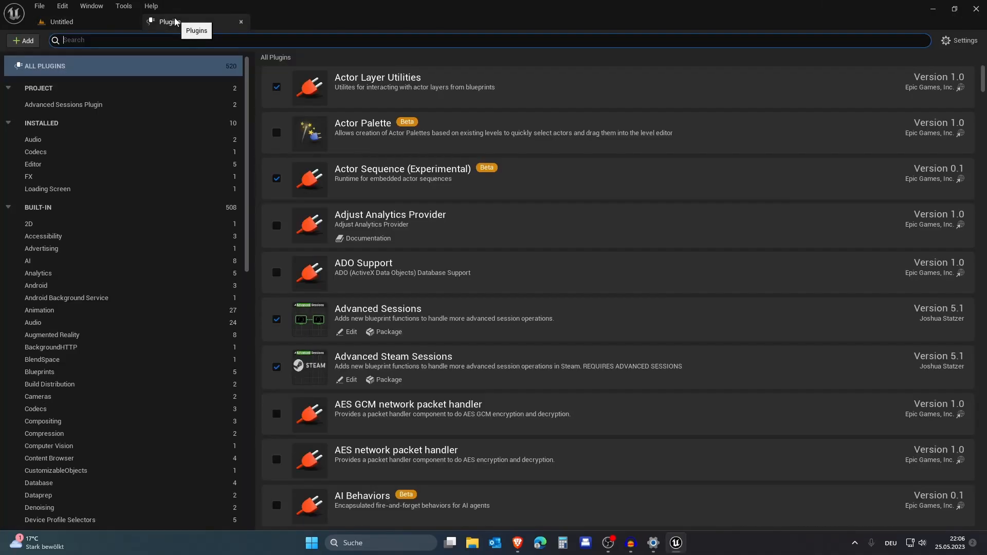
Step: Filter to PROJECT plugins, confirming Advanced Sessions and Advanced Steam Sessions are enabled
{"action": "left_click", "coordinate": [38, 88]}
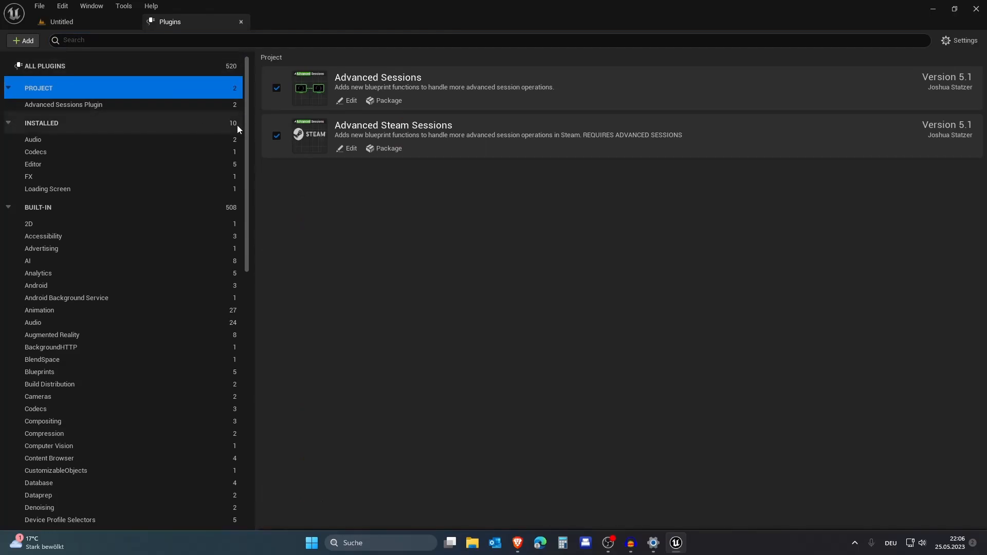
{"action": "mouse_move", "coordinate": [273, 121]}
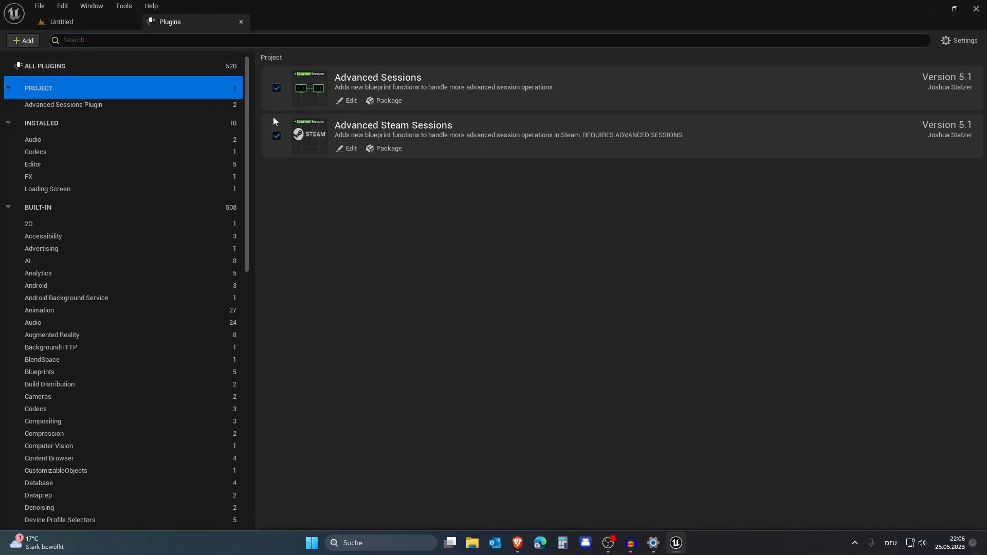
{"action": "mouse_move", "coordinate": [276, 136]}
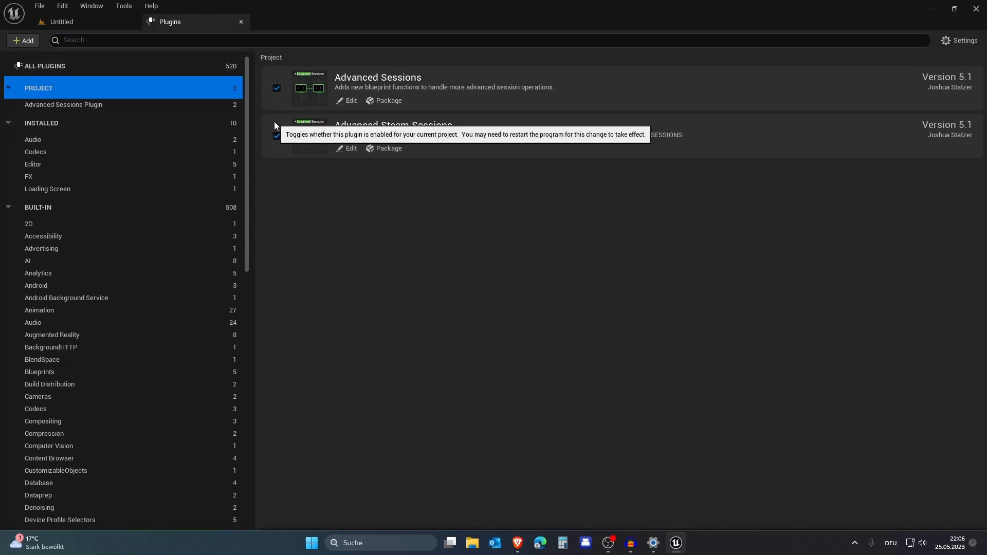
{"action": "mouse_move", "coordinate": [315, 198]}
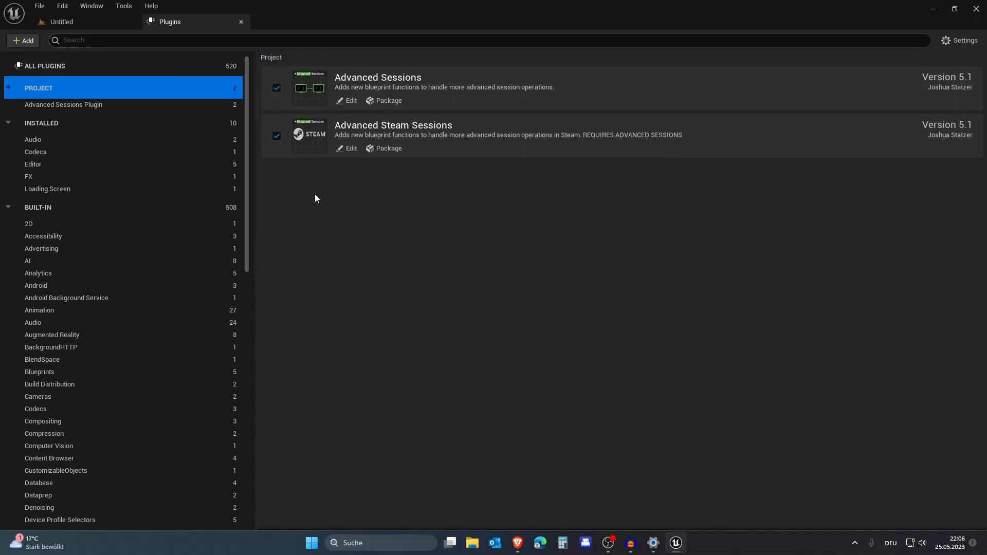
{"action": "mouse_move", "coordinate": [214, 192]}
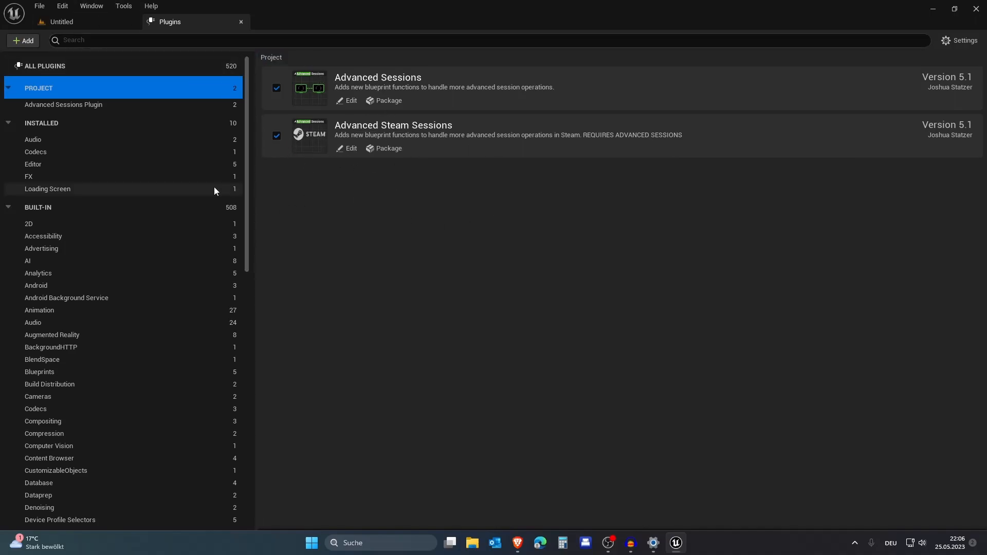
{"action": "type", "text": "onl"}
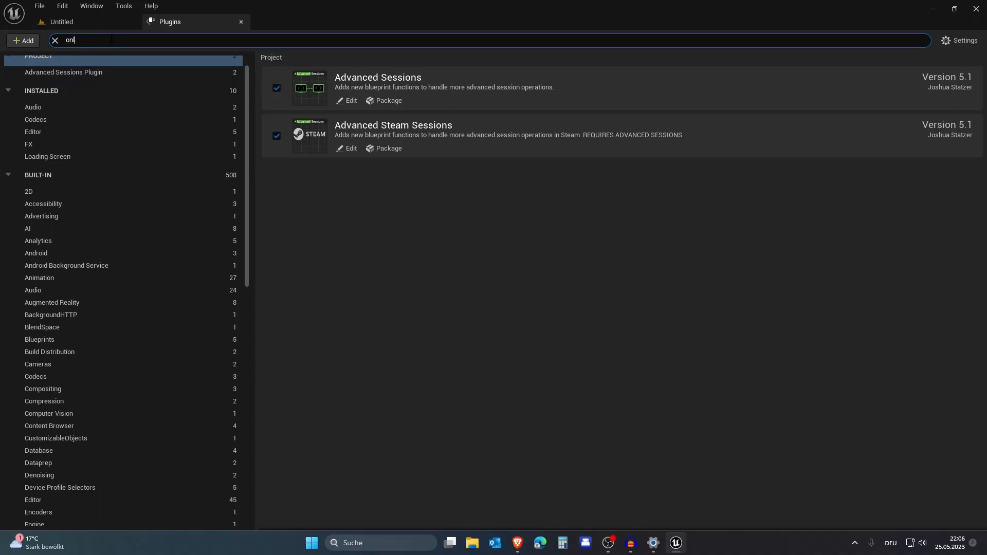
Step: Search 'subsy' and confirm Online Subsystem Steam is enabled
{"action": "type", "text": "subsy"}
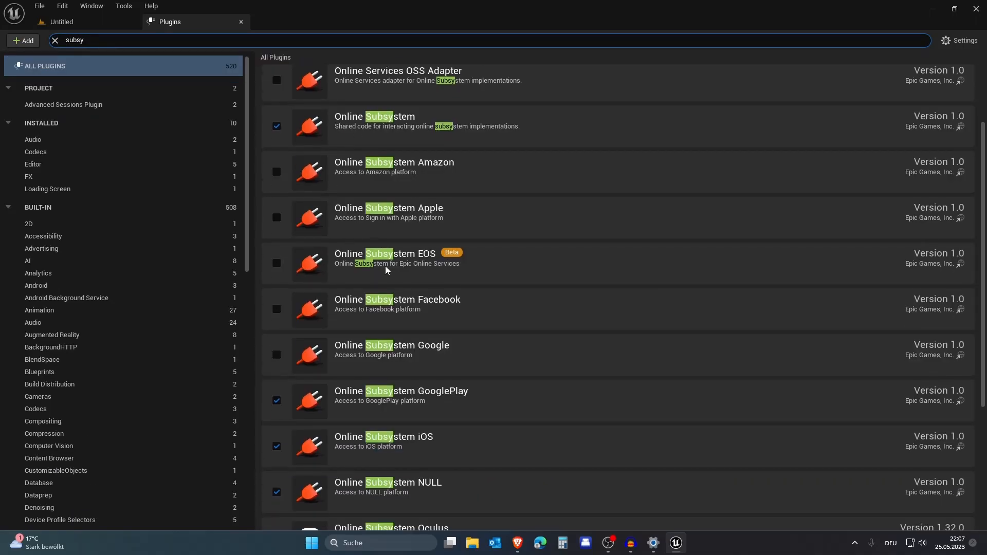
{"action": "scroll", "scroll_direction": "down", "scroll_amount": 3}
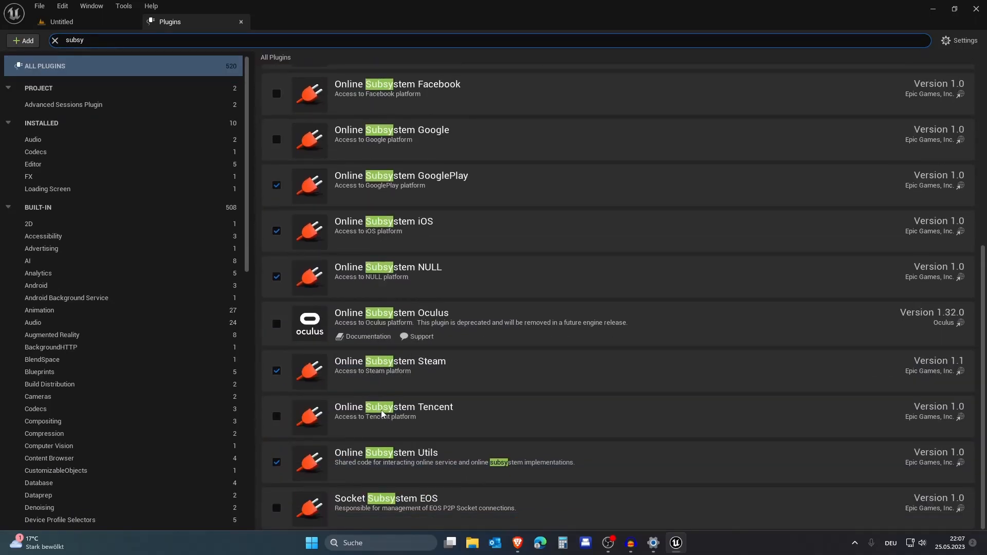
{"action": "mouse_move", "coordinate": [403, 447]}
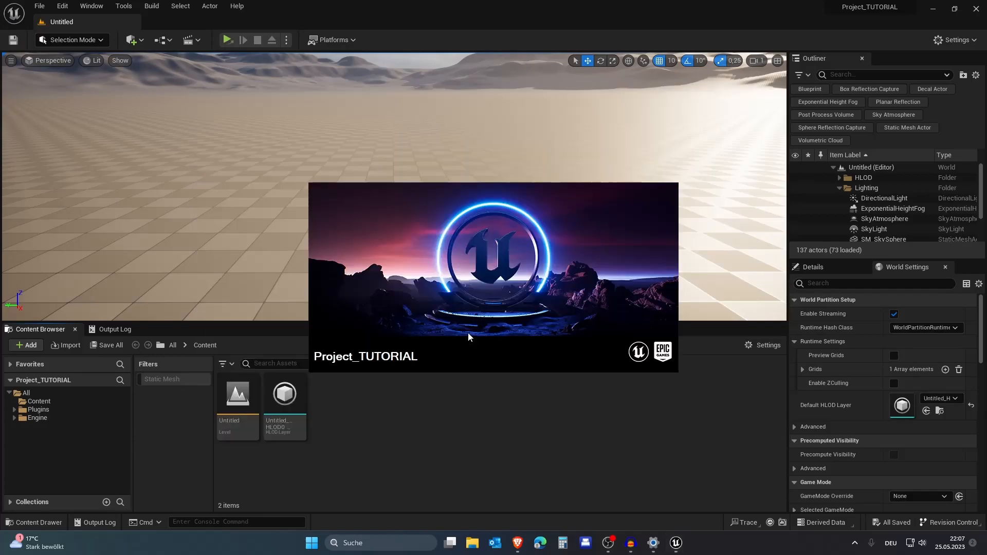
Step: Launch Project_TUTORIAL as a Standalone Game so the Steam overlay appears as Spacewar
{"action": "left_click", "coordinate": [226, 40]}
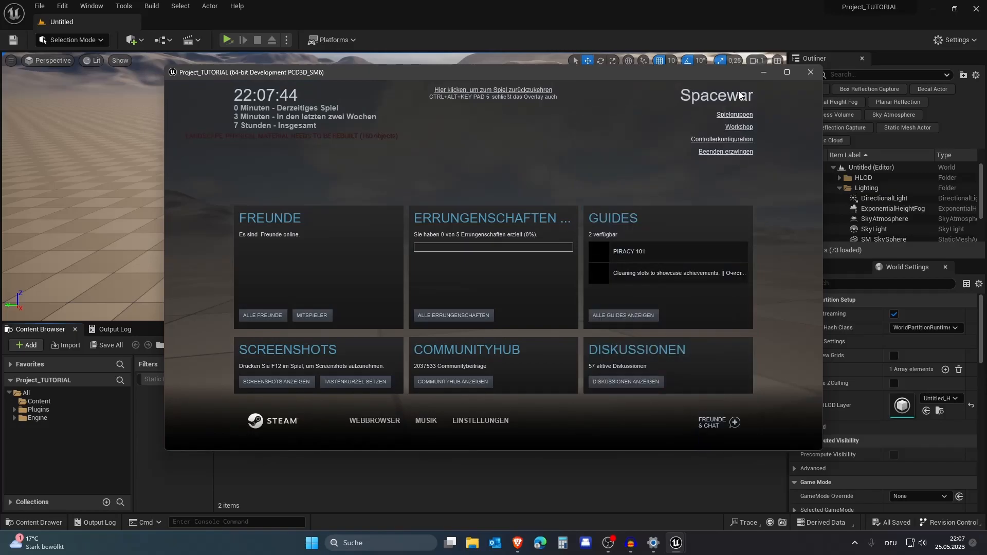
{"action": "mouse_move", "coordinate": [773, 168]}
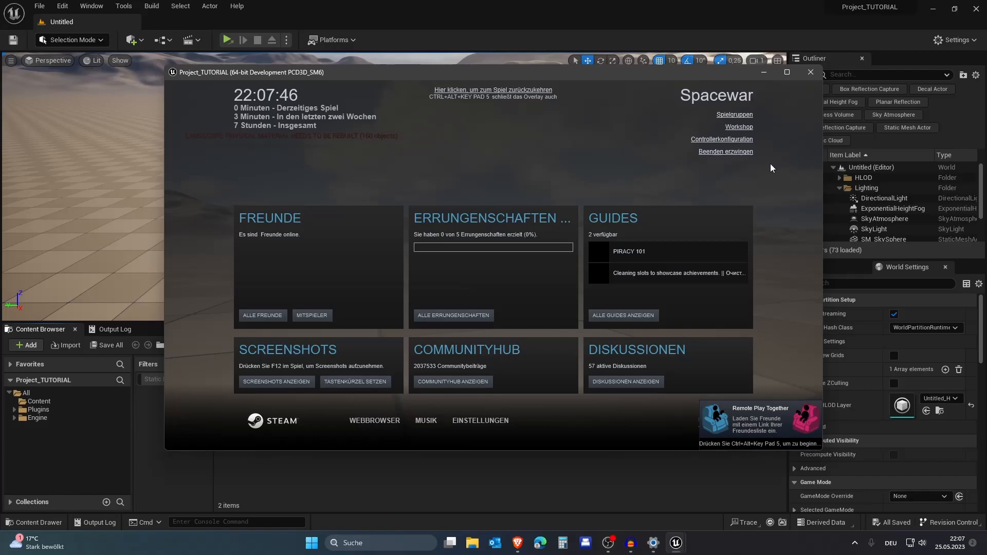